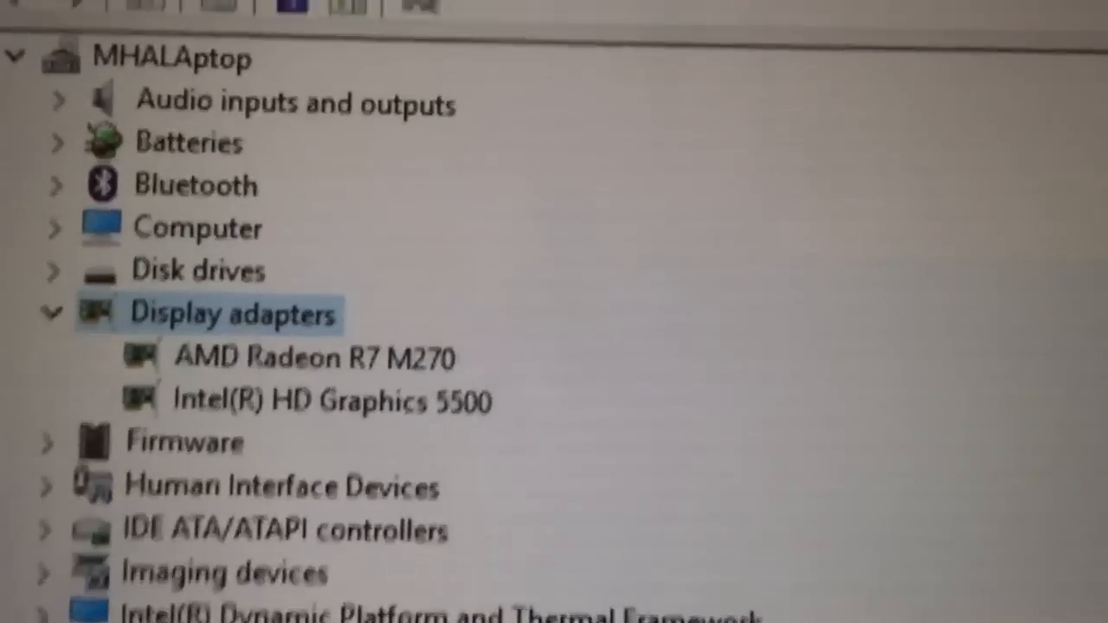
Open the full Settings app from the All settings tile in the Action Center.
{"action": "scroll", "scroll_direction": "down", "scroll_amount": 3}
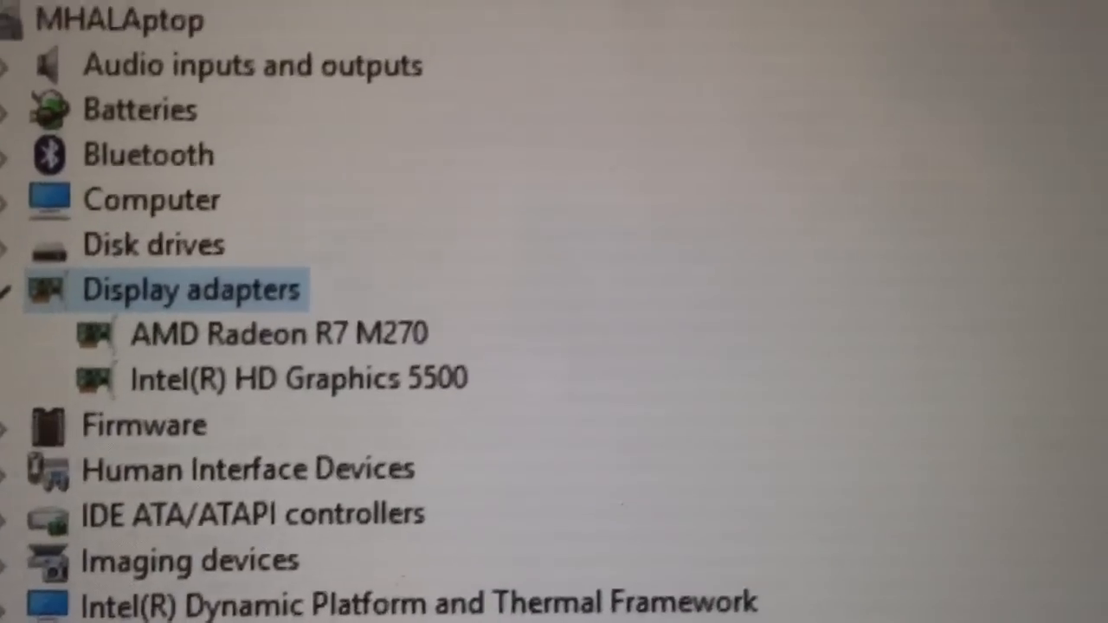
{"action": "scroll", "scroll_direction": "down", "scroll_amount": 3}
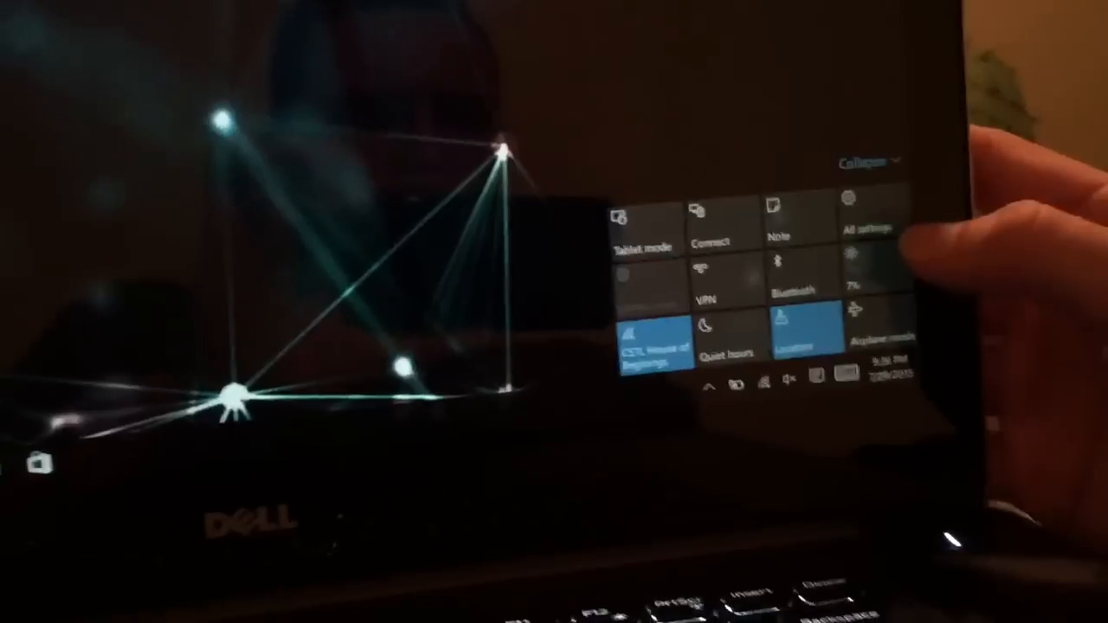
{"action": "left_click", "coordinate": [867, 225]}
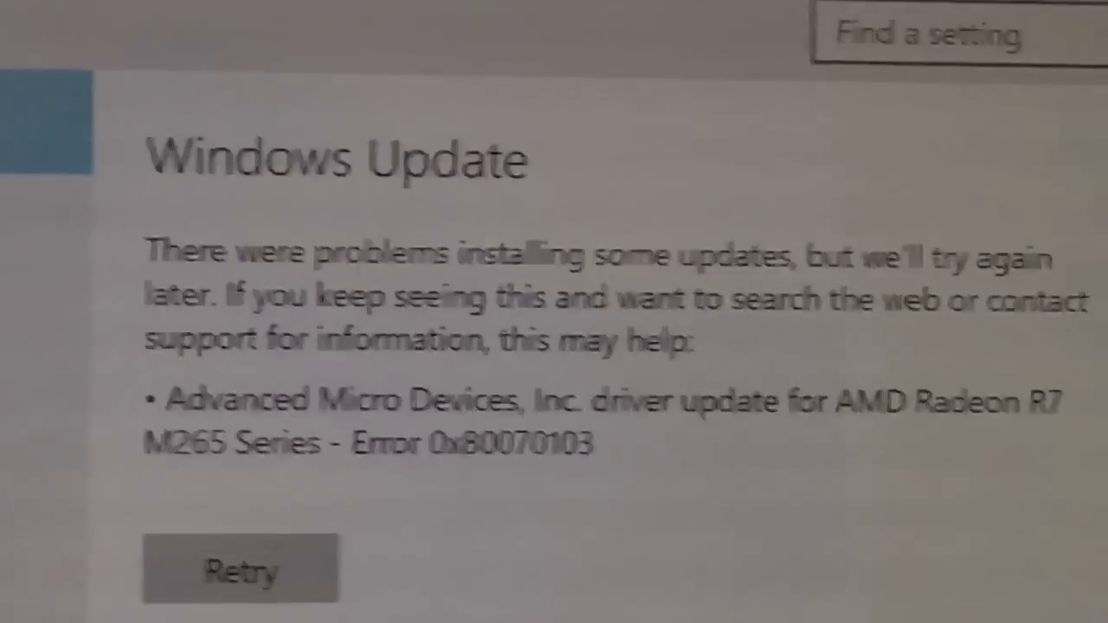
Scroll through Windows Update to review the failed AMD Radeon R7 M265 driver error.
{"action": "scroll", "scroll_direction": "down", "scroll_amount": 3}
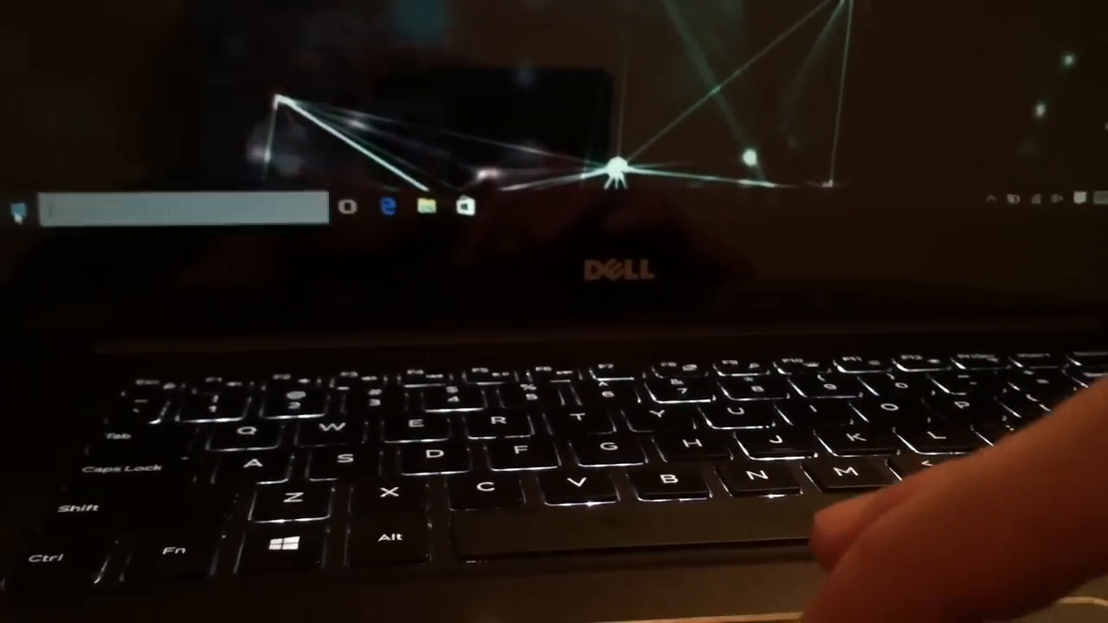
Open the Start menu from the taskbar Start button.
{"action": "left_click", "coordinate": [16, 214]}
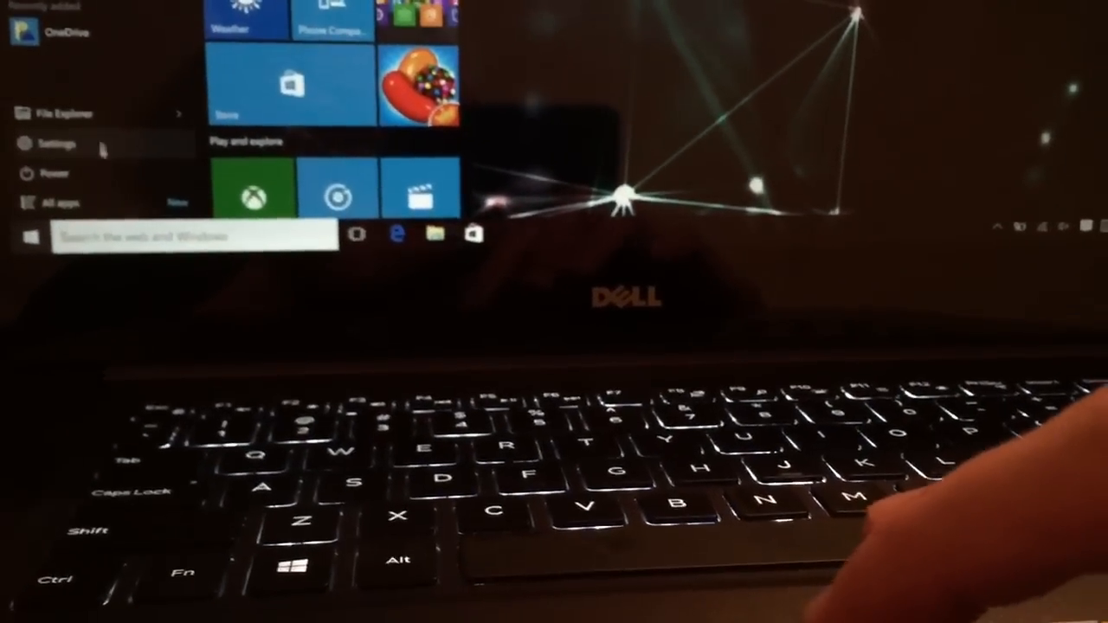